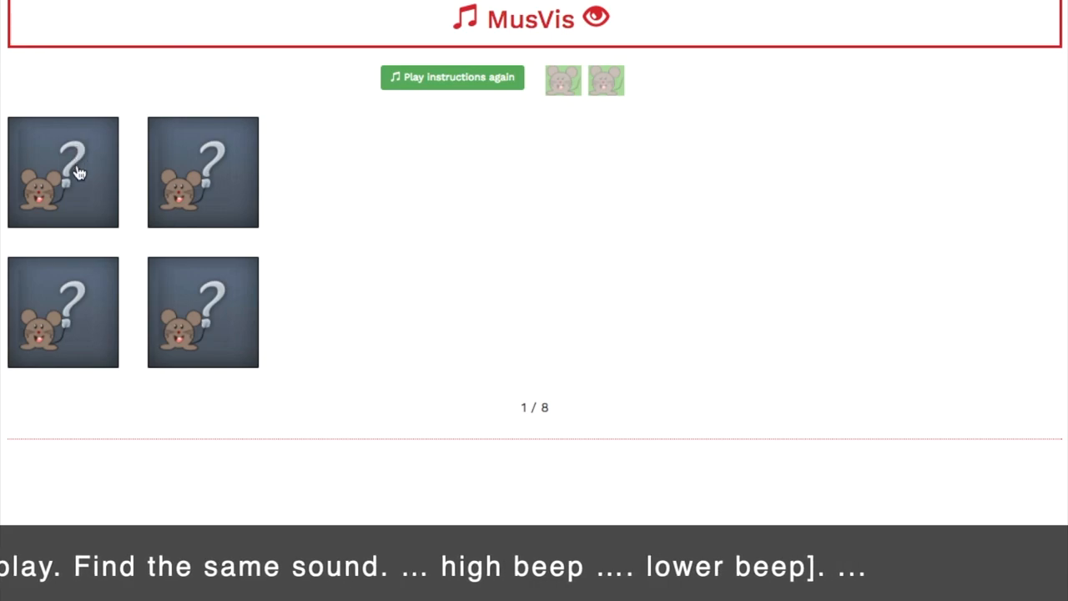
Step: Match the top-left card's sound with the bottom-right card to find both mice
click(64, 172)
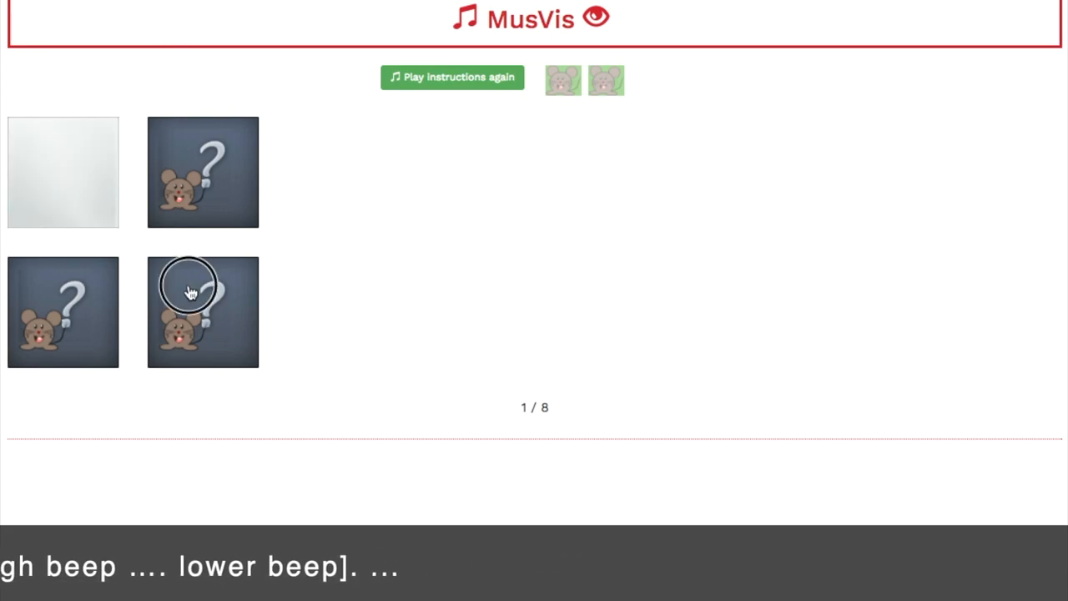
click(204, 312)
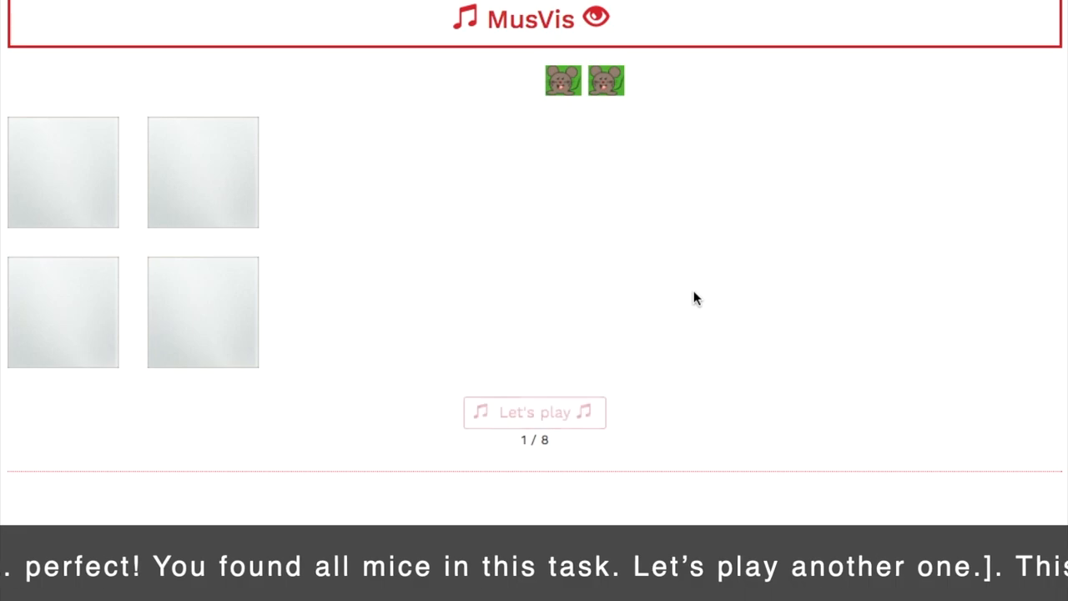
Step: Continue to the six-card round and turn over two bottom-row cards to compare sounds
click(534, 413)
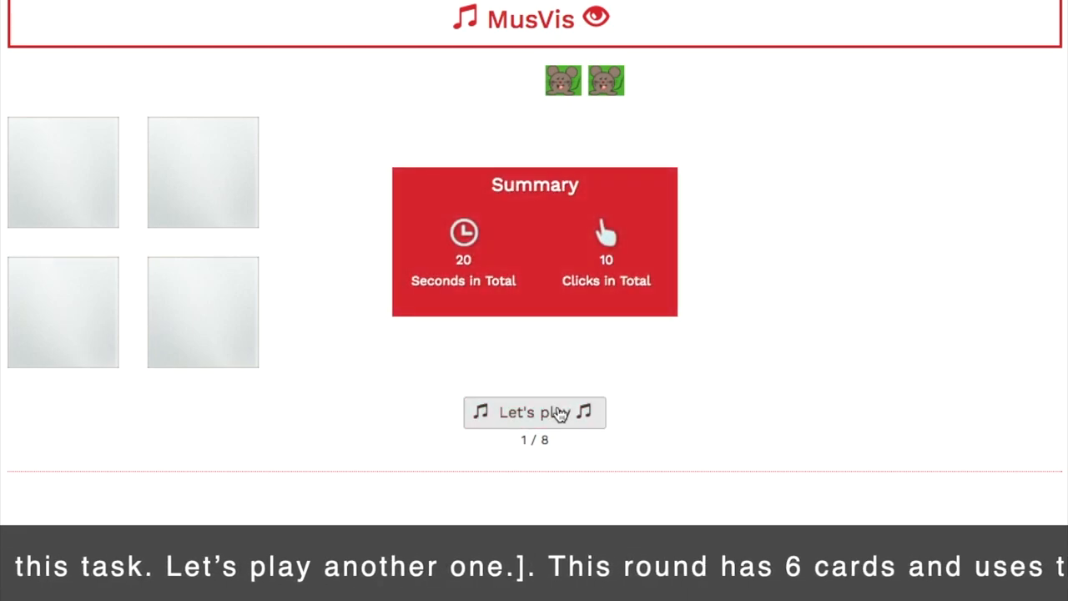
click(534, 413)
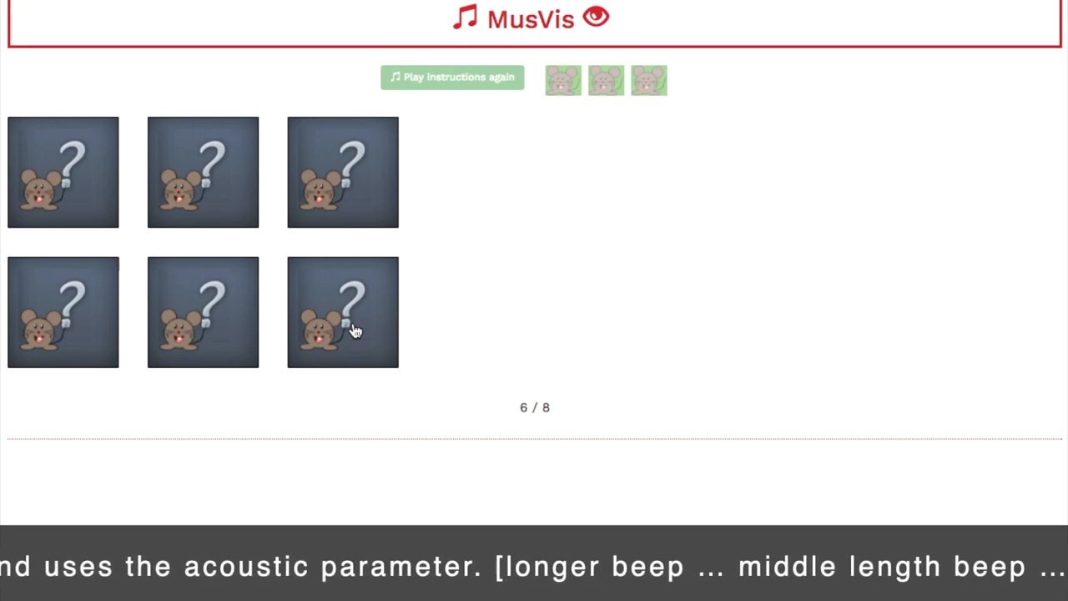
click(342, 312)
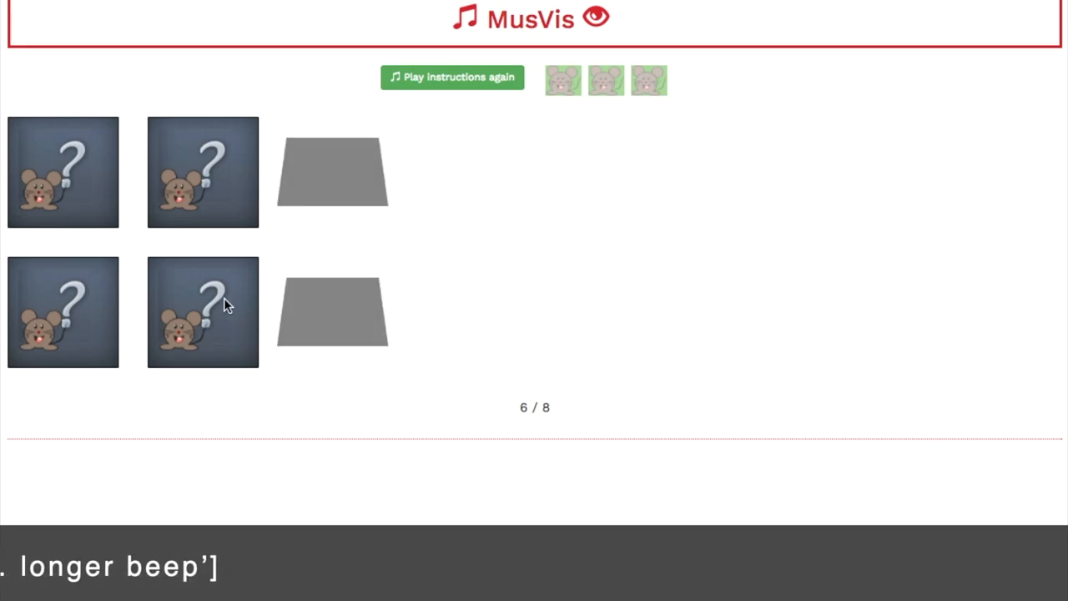
click(202, 312)
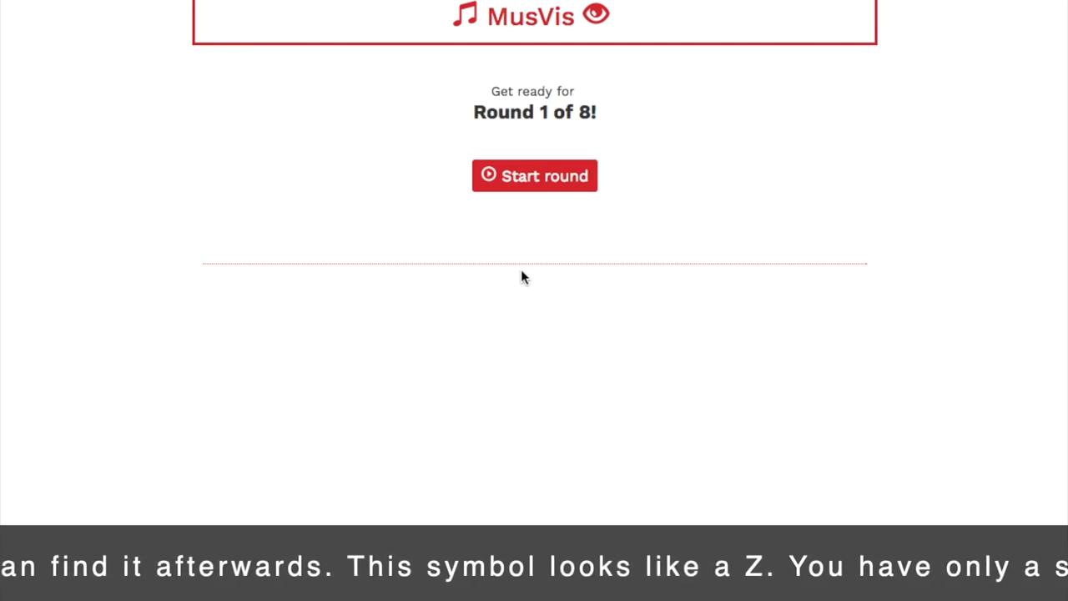
Step: Begin the first visual symbol-search round
click(534, 176)
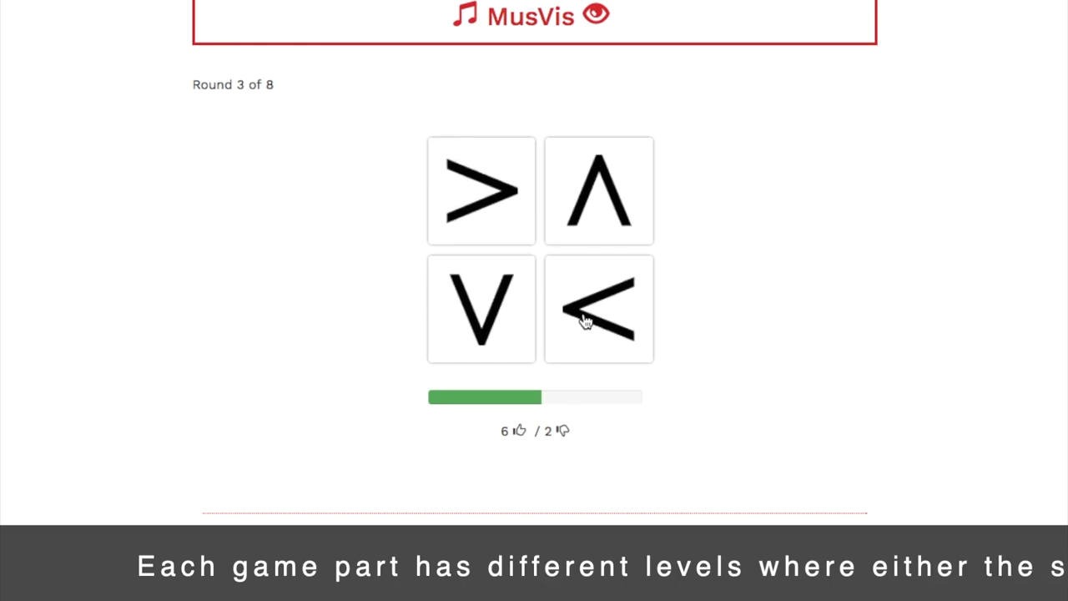
Step: Choose the left-pointing angle symbol to finish the symbol rounds
click(598, 309)
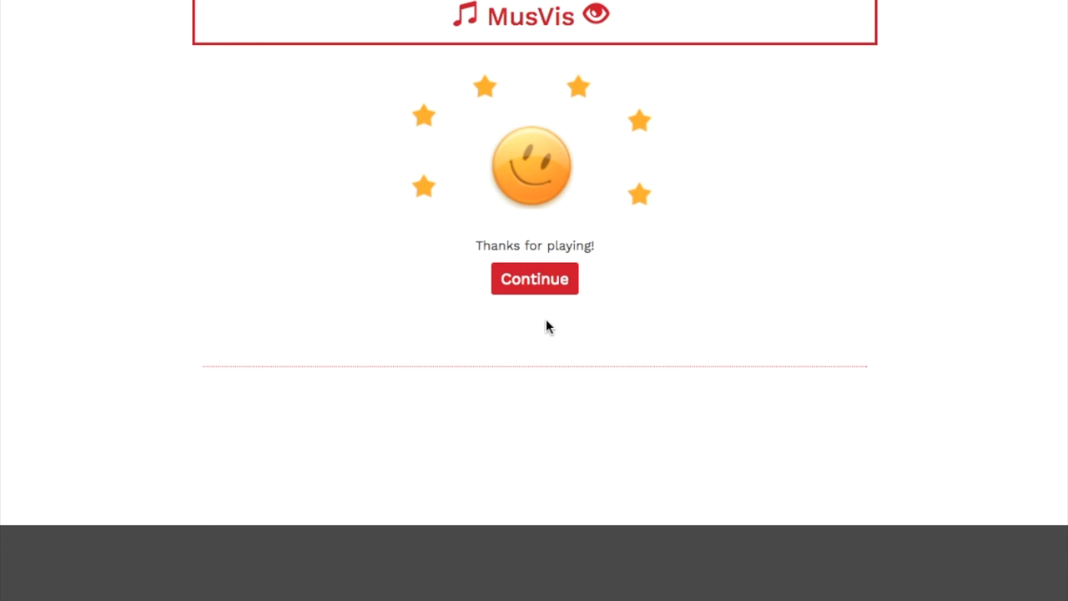
Step: Continue past the thank-you screen toward the statistical results slide
click(535, 278)
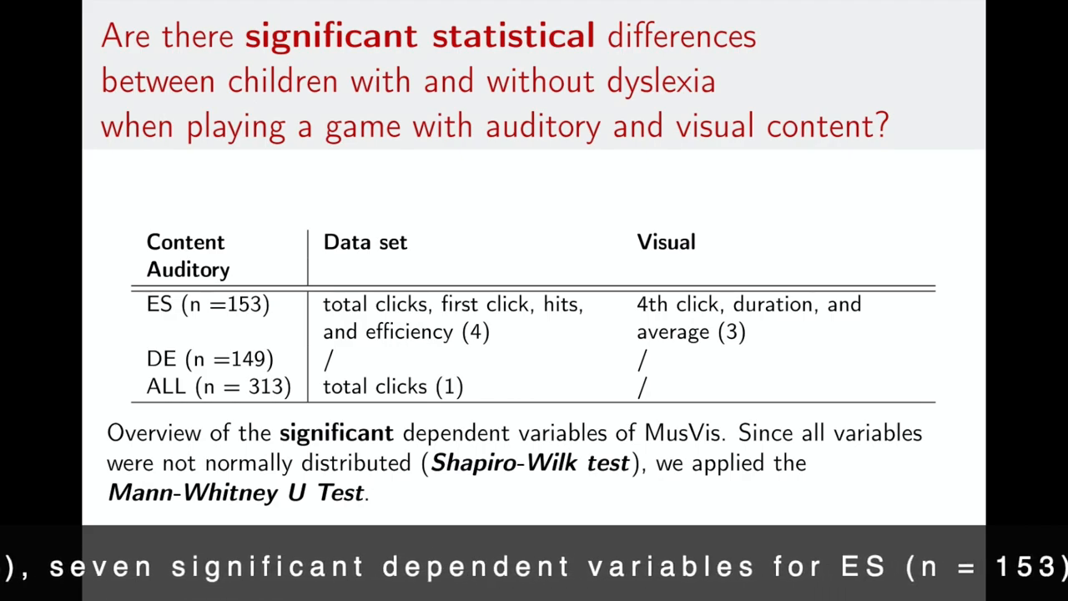